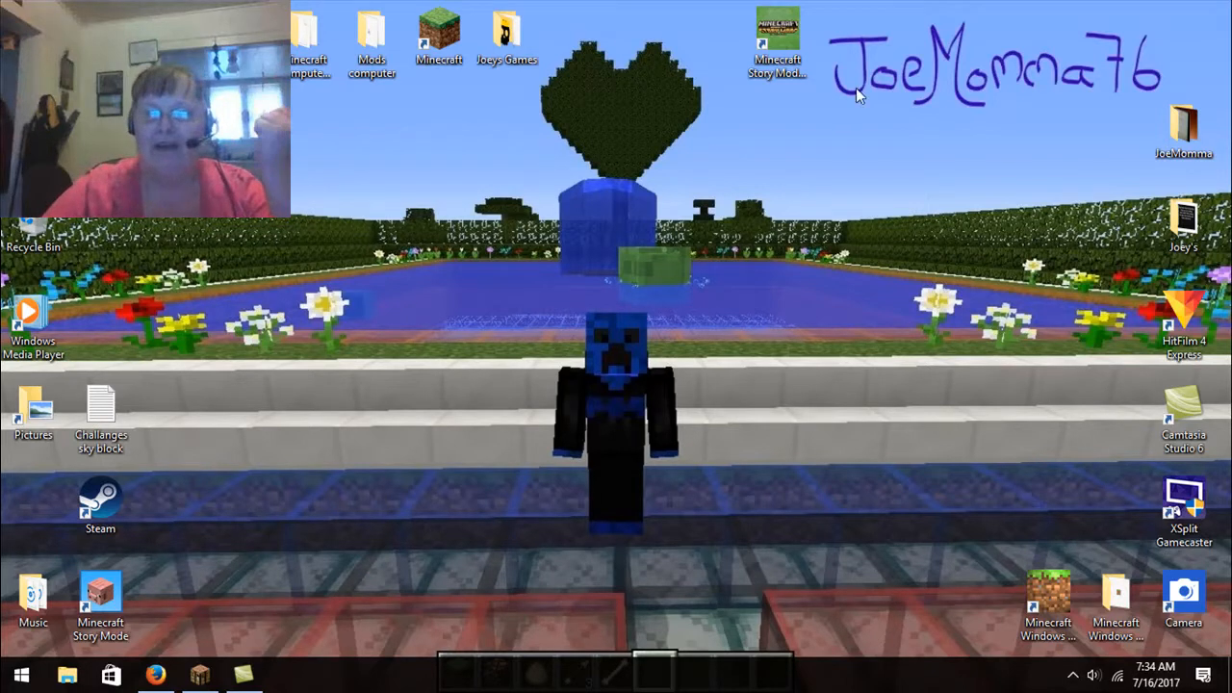
pyautogui.moveTo(331, 293)
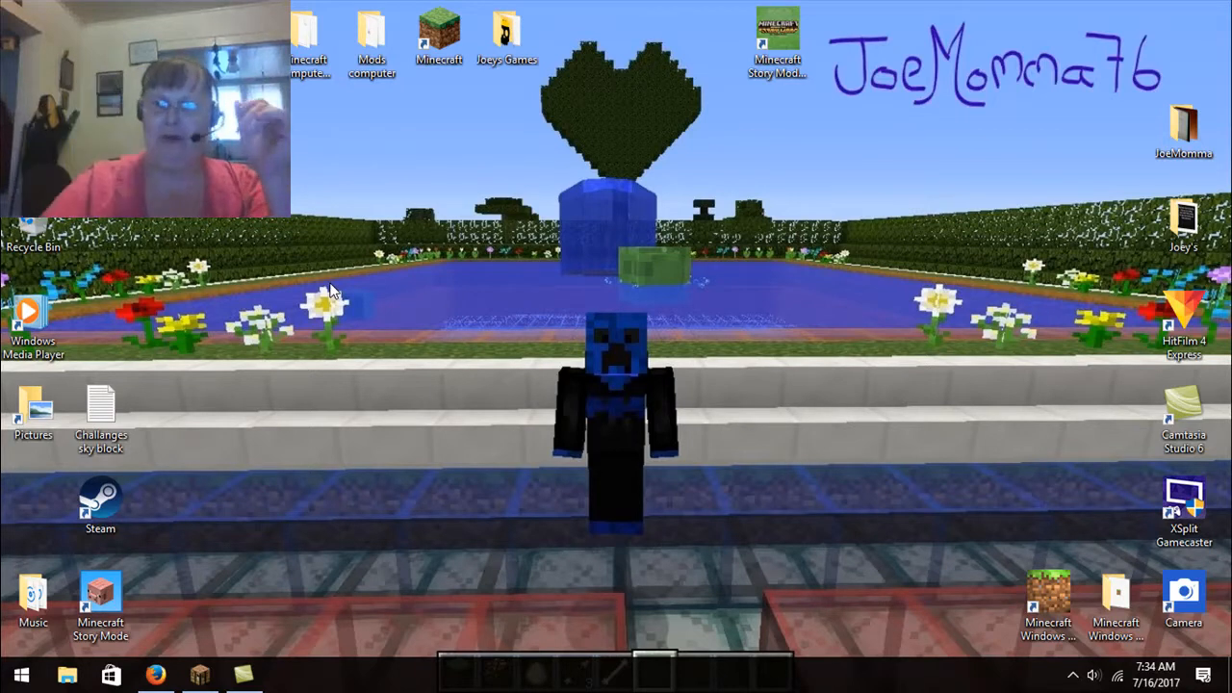
pyautogui.moveTo(689, 531)
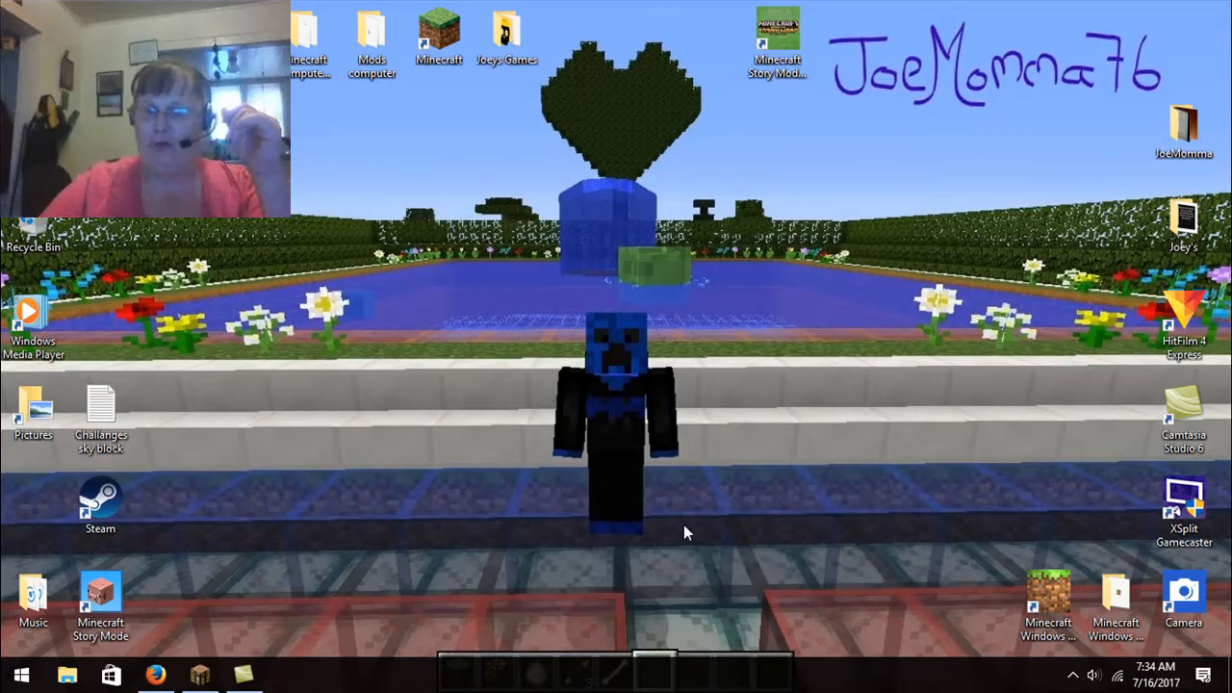
pyautogui.moveTo(685, 277)
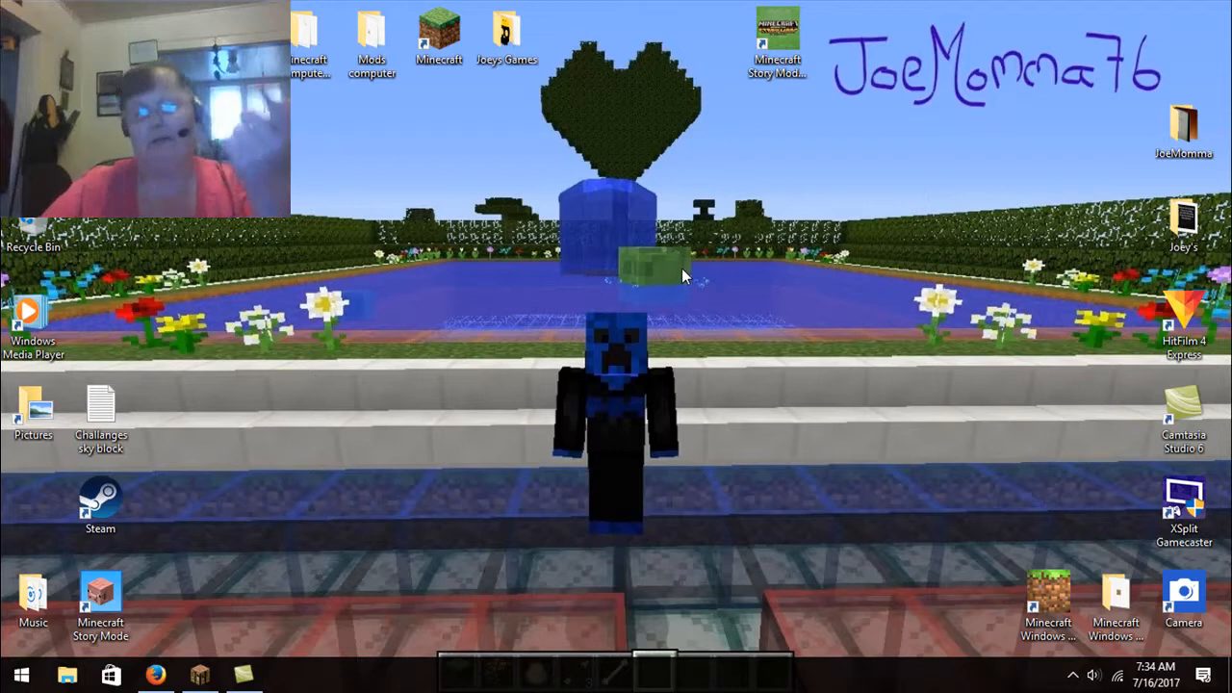
pyautogui.moveTo(835, 94)
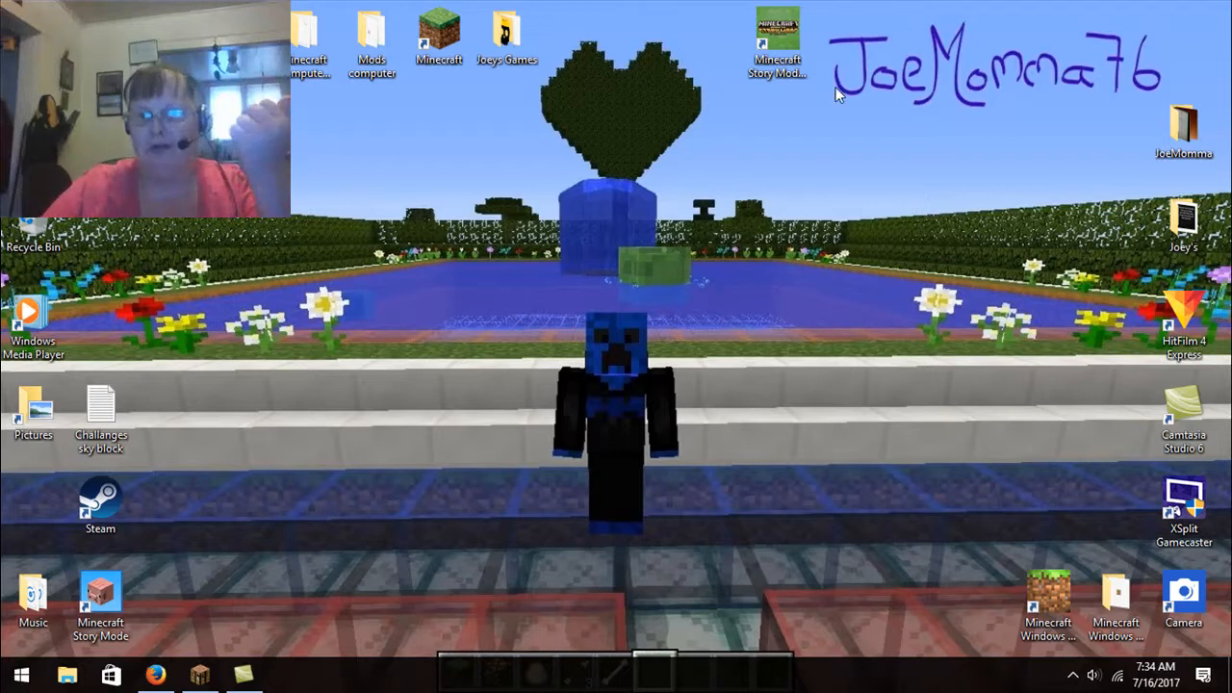
pyautogui.moveTo(1143, 24)
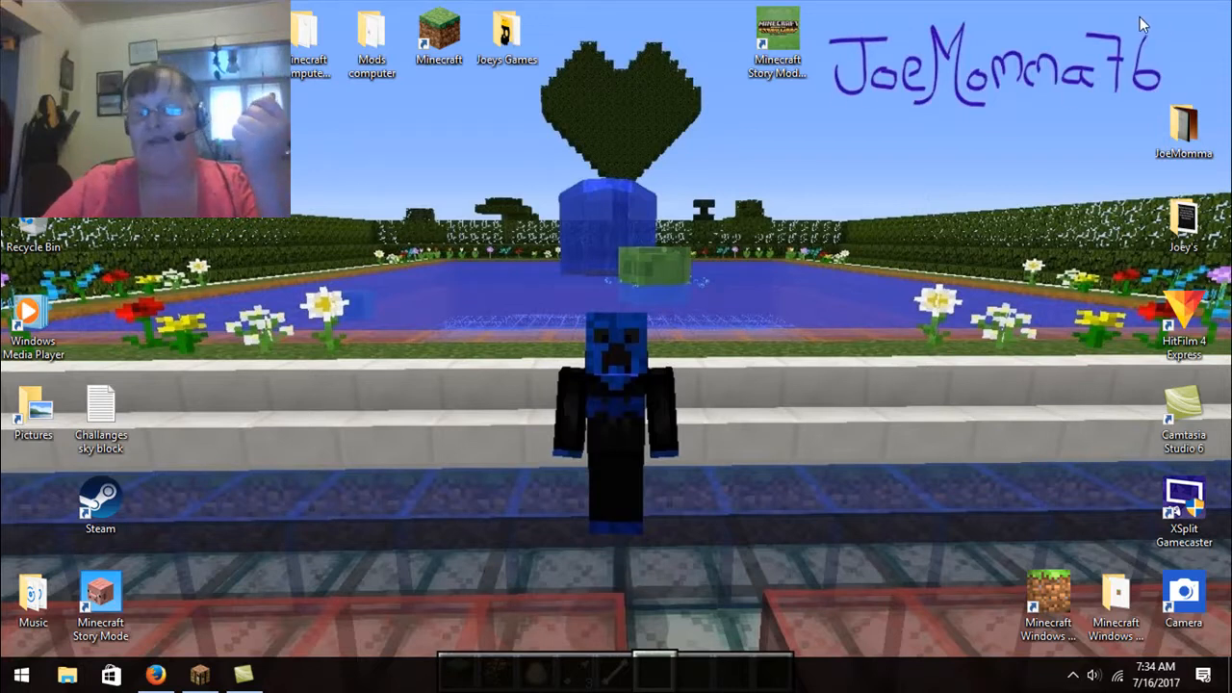
pyautogui.moveTo(1162, 38)
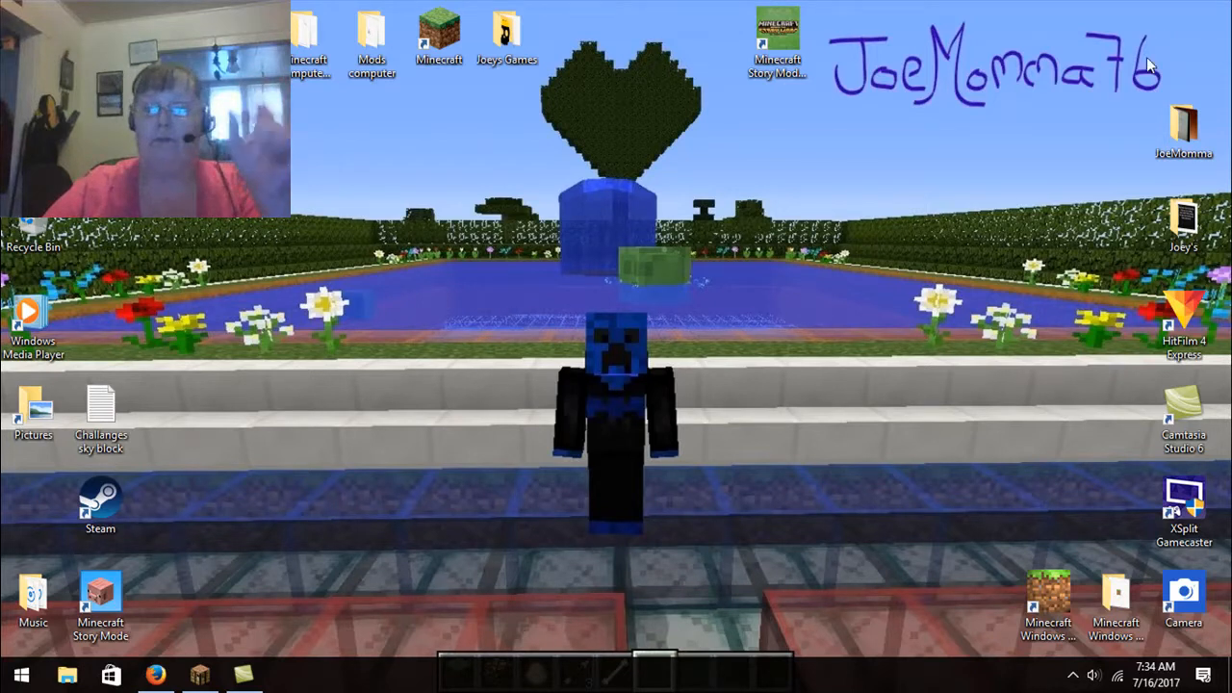
pyautogui.moveTo(705, 389)
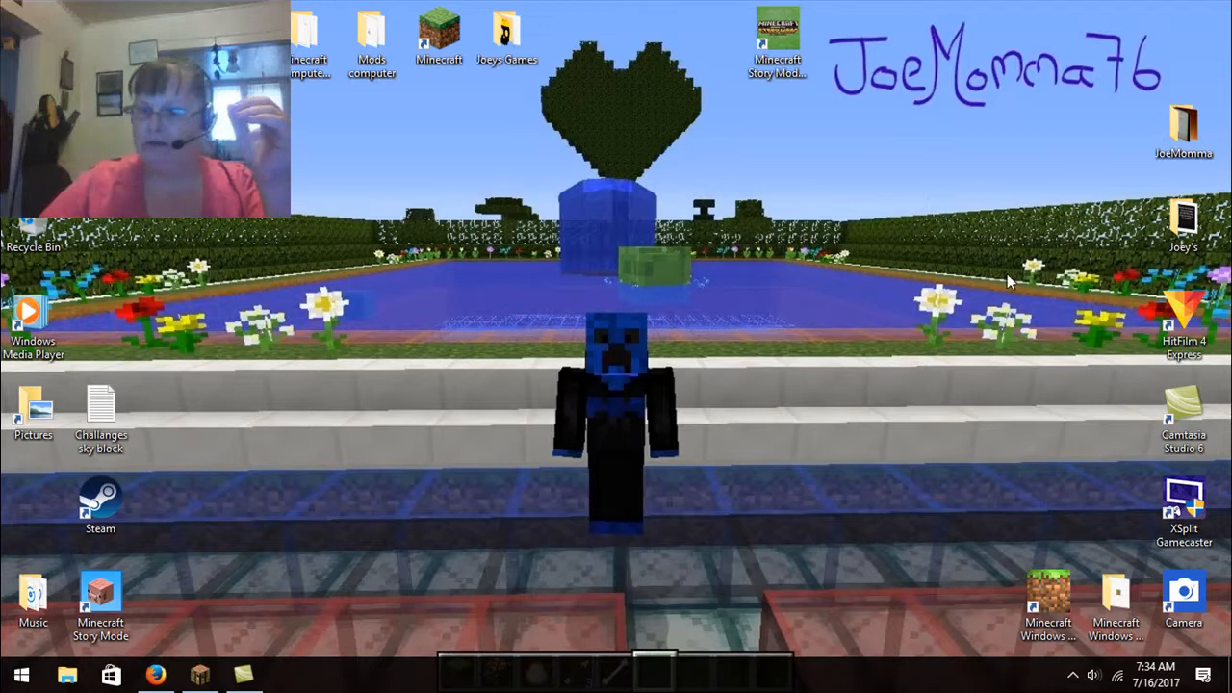
pyautogui.moveTo(689, 427)
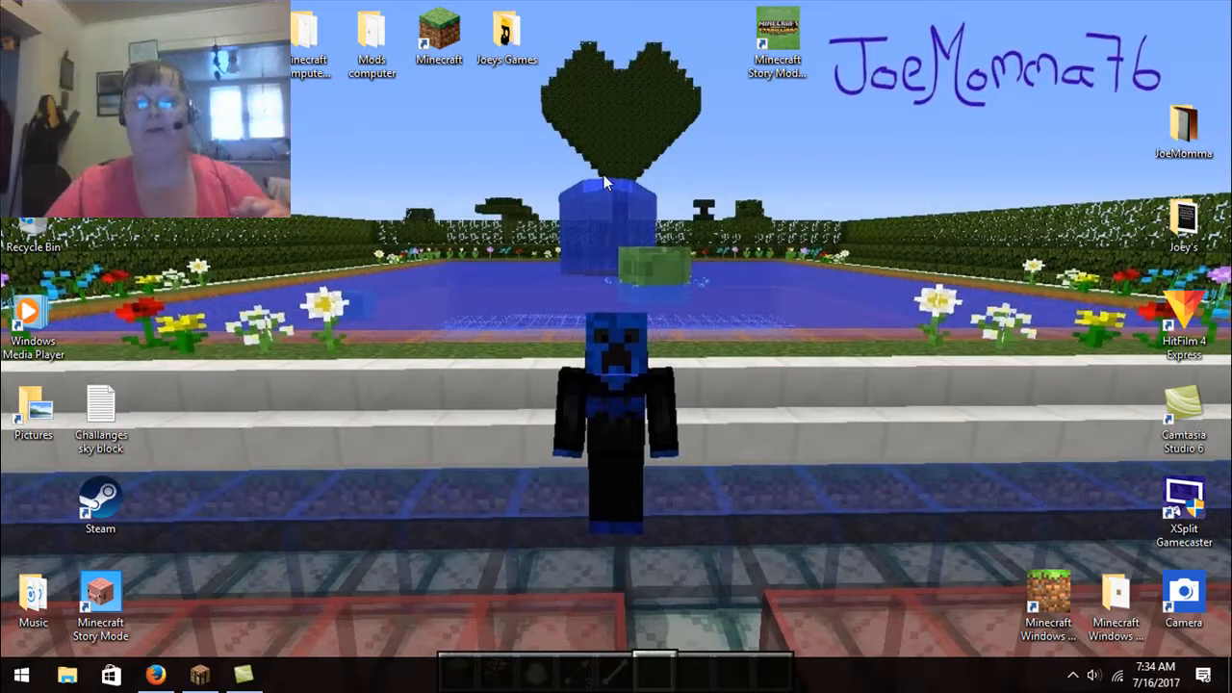
pyautogui.moveTo(645, 185)
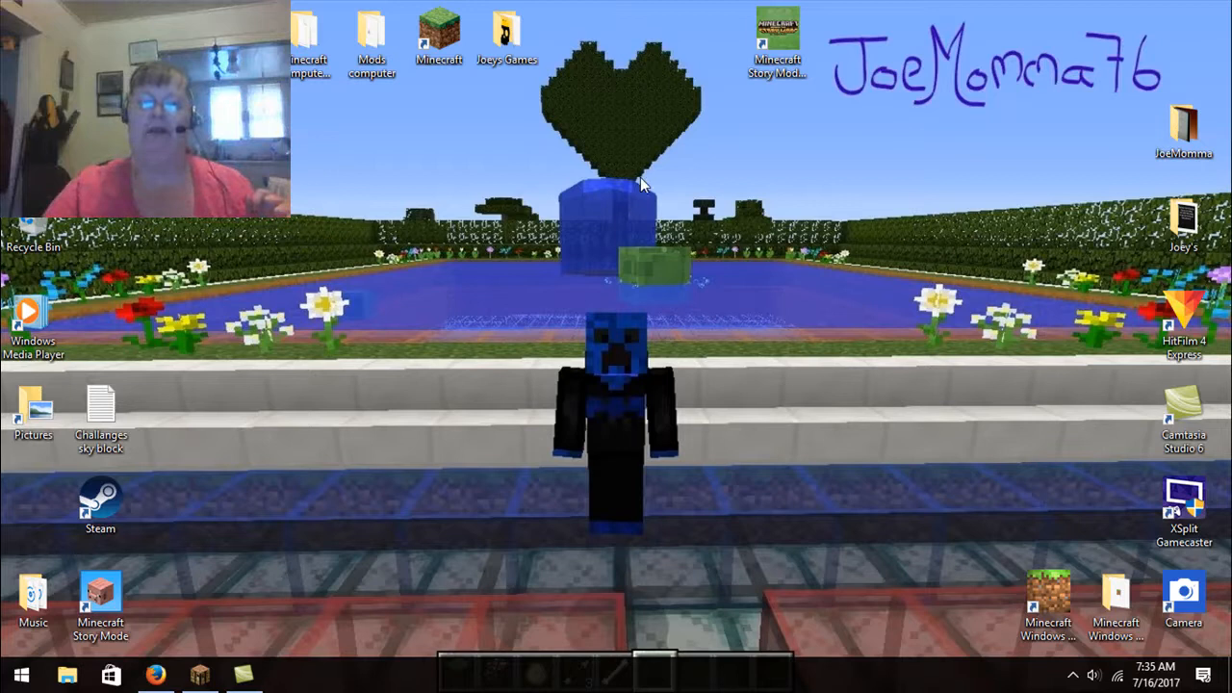
pyautogui.moveTo(352, 273)
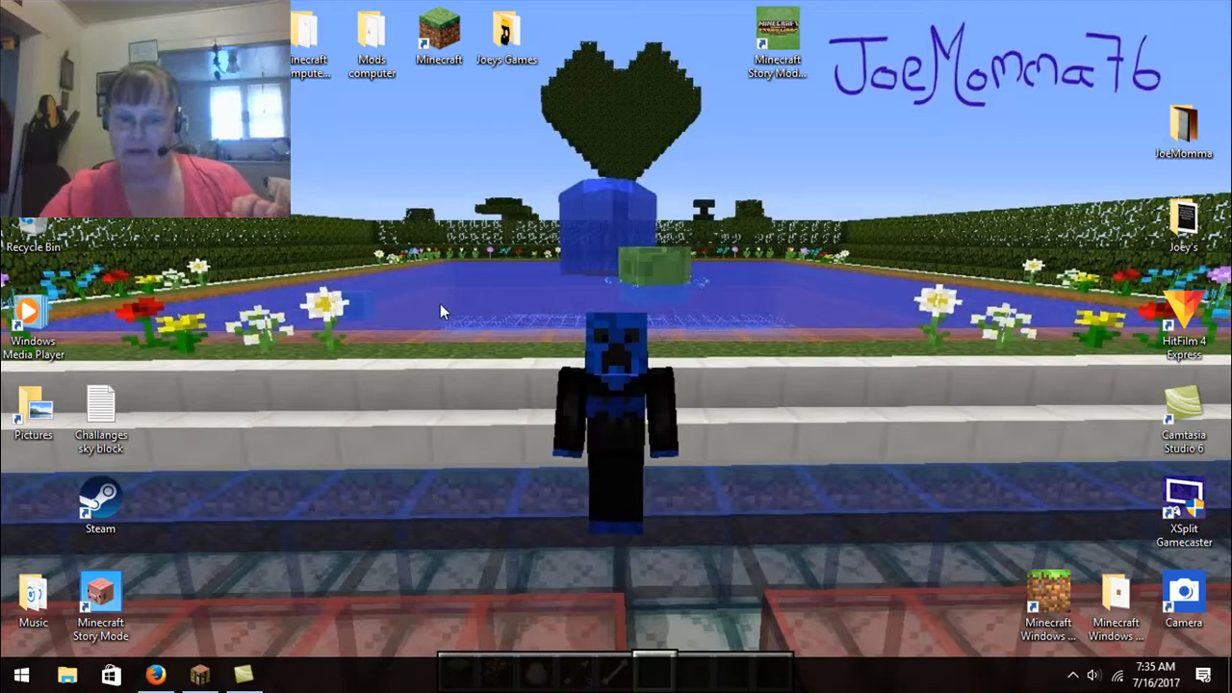
pyautogui.moveTo(787, 310)
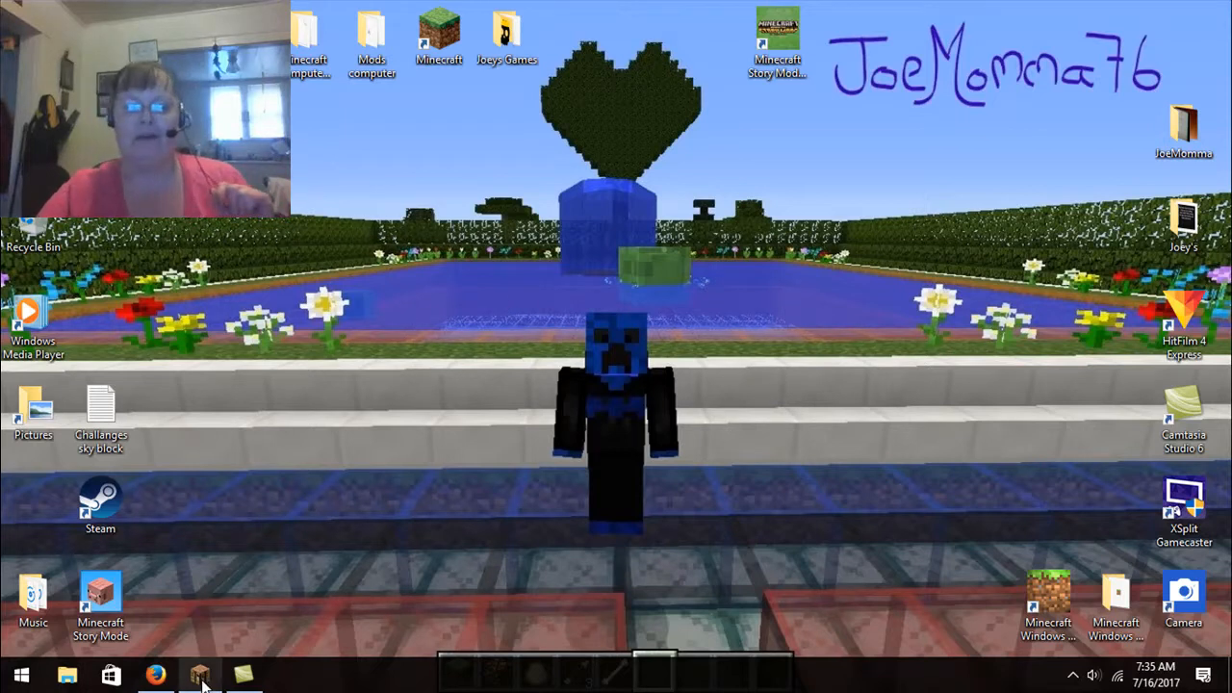
# Bring Minecraft back on screen and walk to the mansion's wall of subscriber signs
pyautogui.click(201, 673)
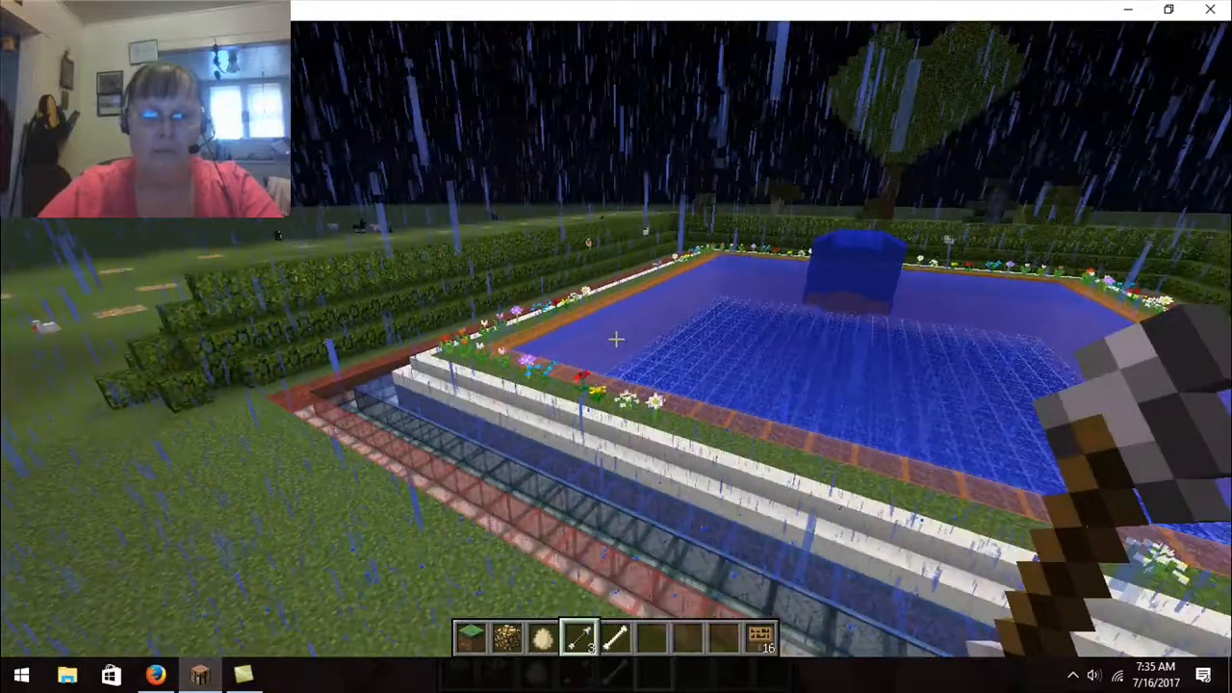
pyautogui.moveTo(616, 346)
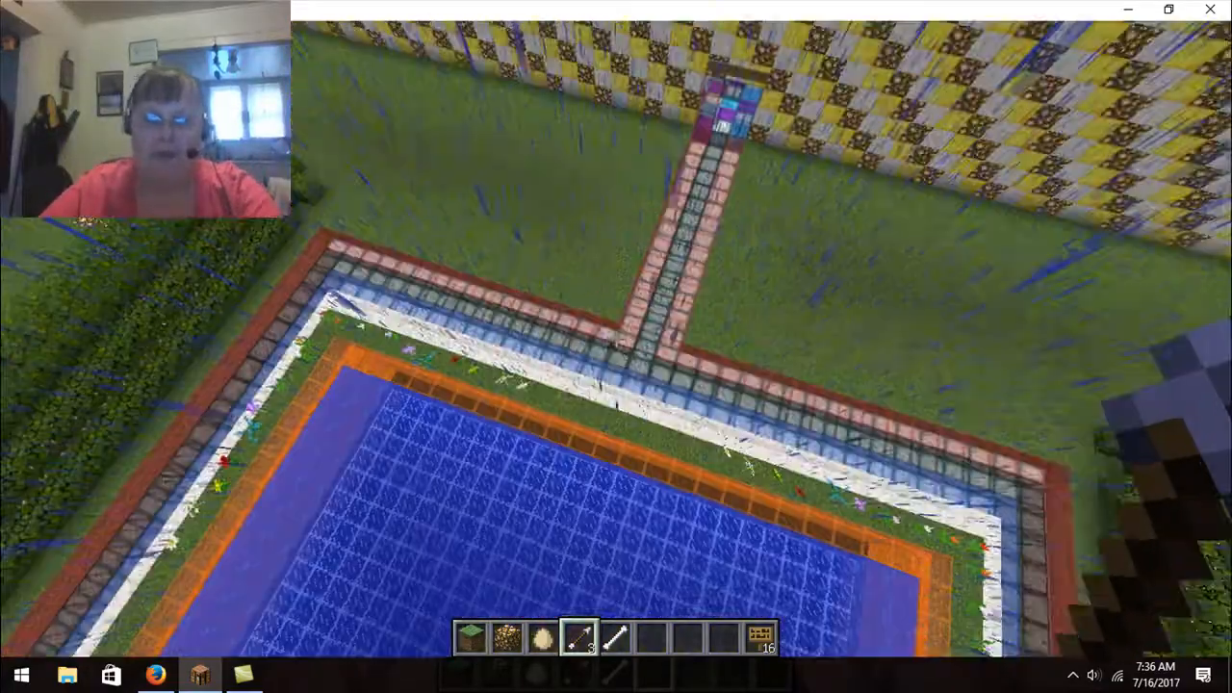
pyautogui.moveTo(616, 347)
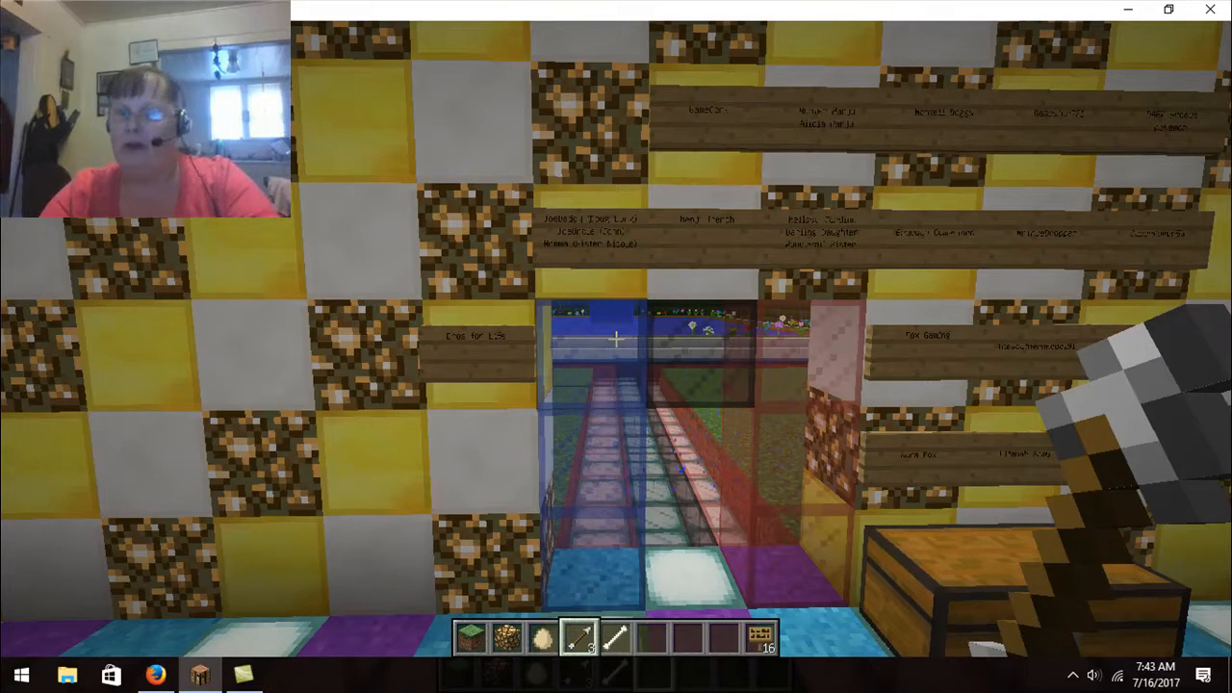
# Pause the game, switch to Firefox and show the next subscriber's channel with 7 subscribers
pyautogui.press('Escape')
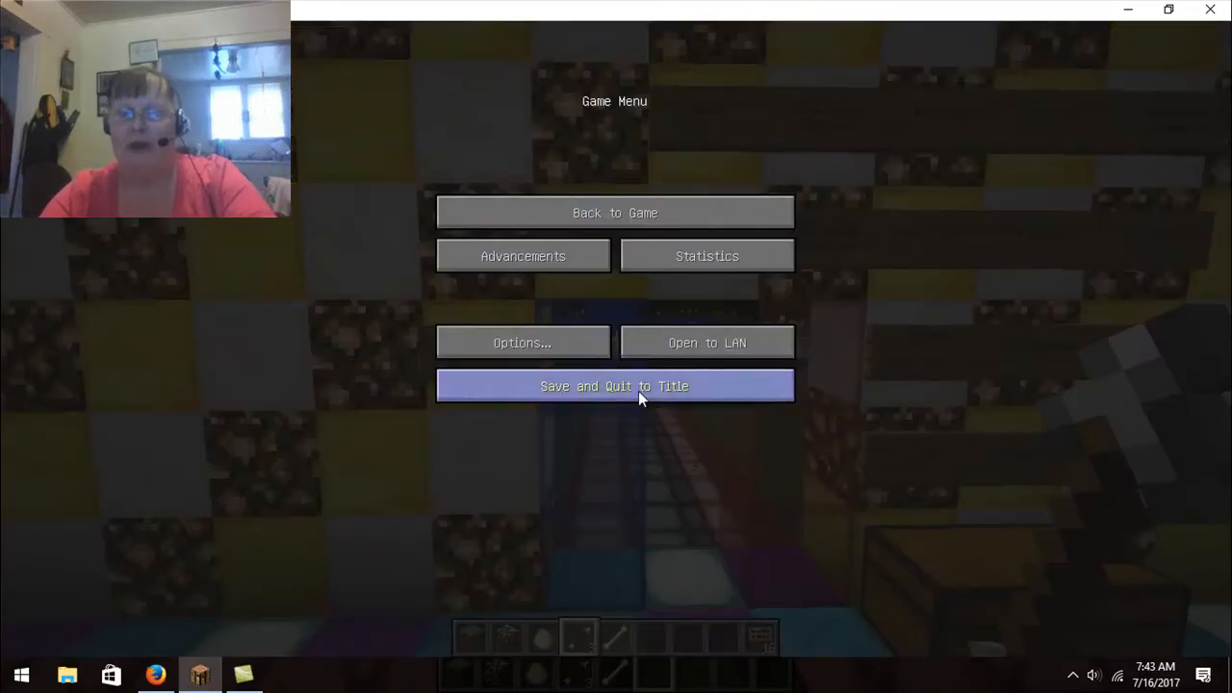
pyautogui.click(243, 674)
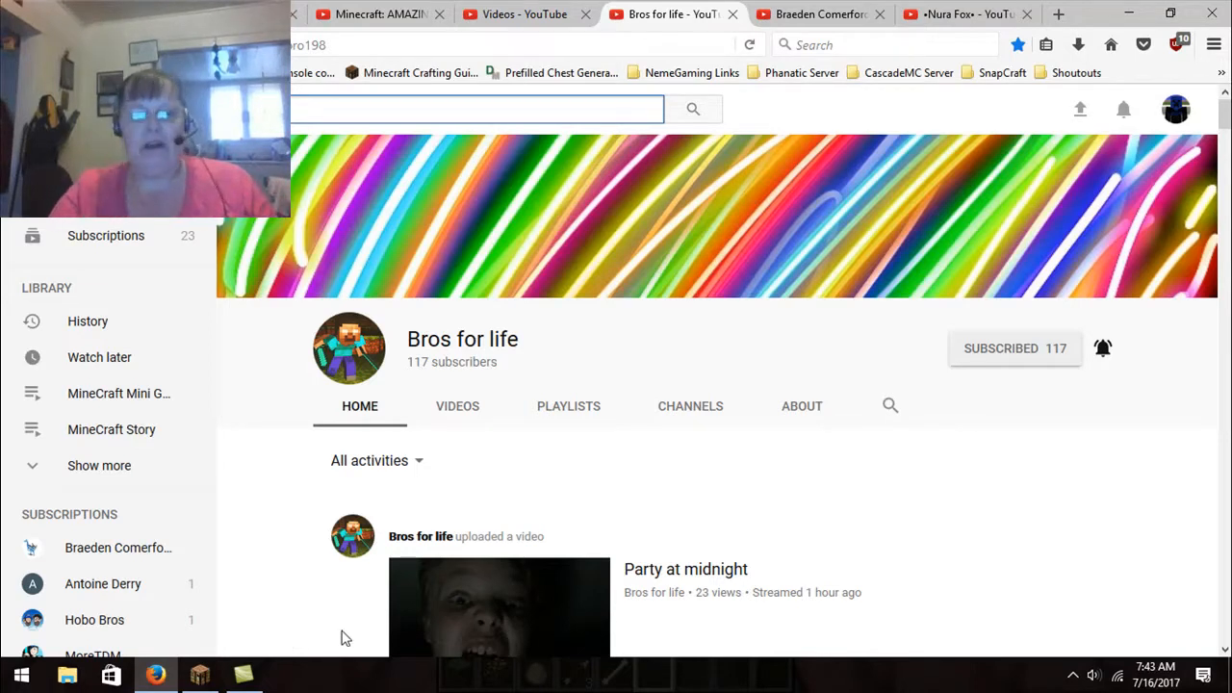
pyautogui.click(820, 14)
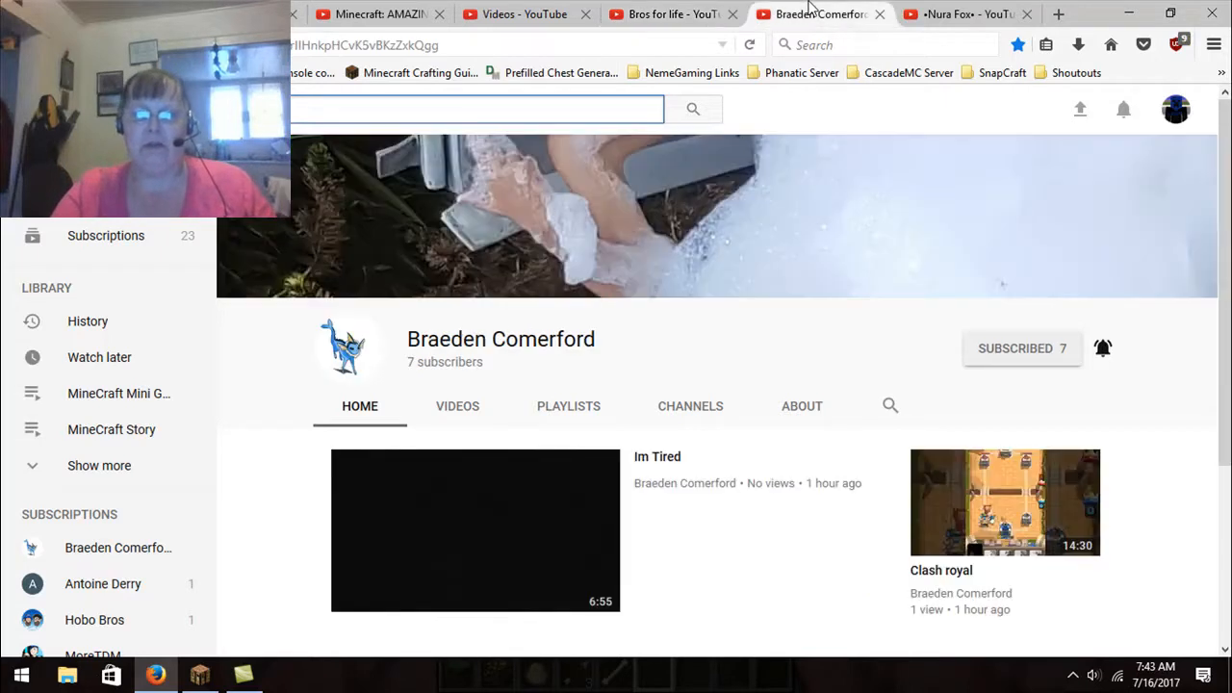
pyautogui.moveTo(785, 346)
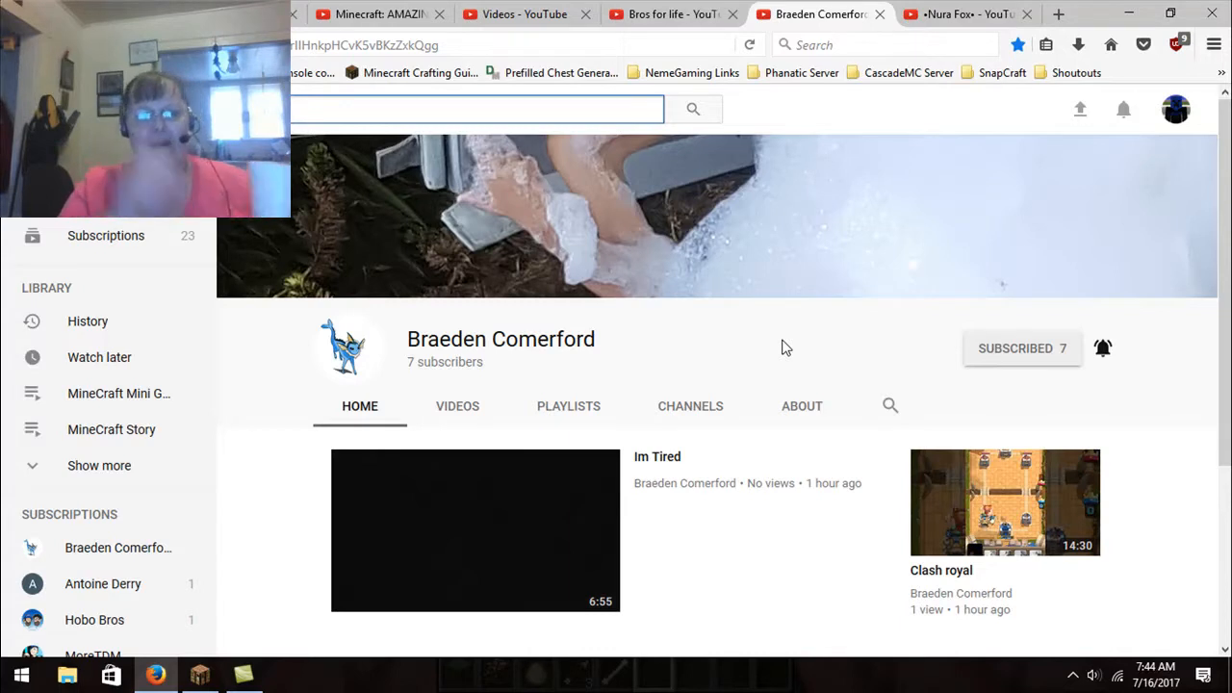
# Show the subscriber's channel with 38 subscribers and its uploads
pyautogui.click(962, 14)
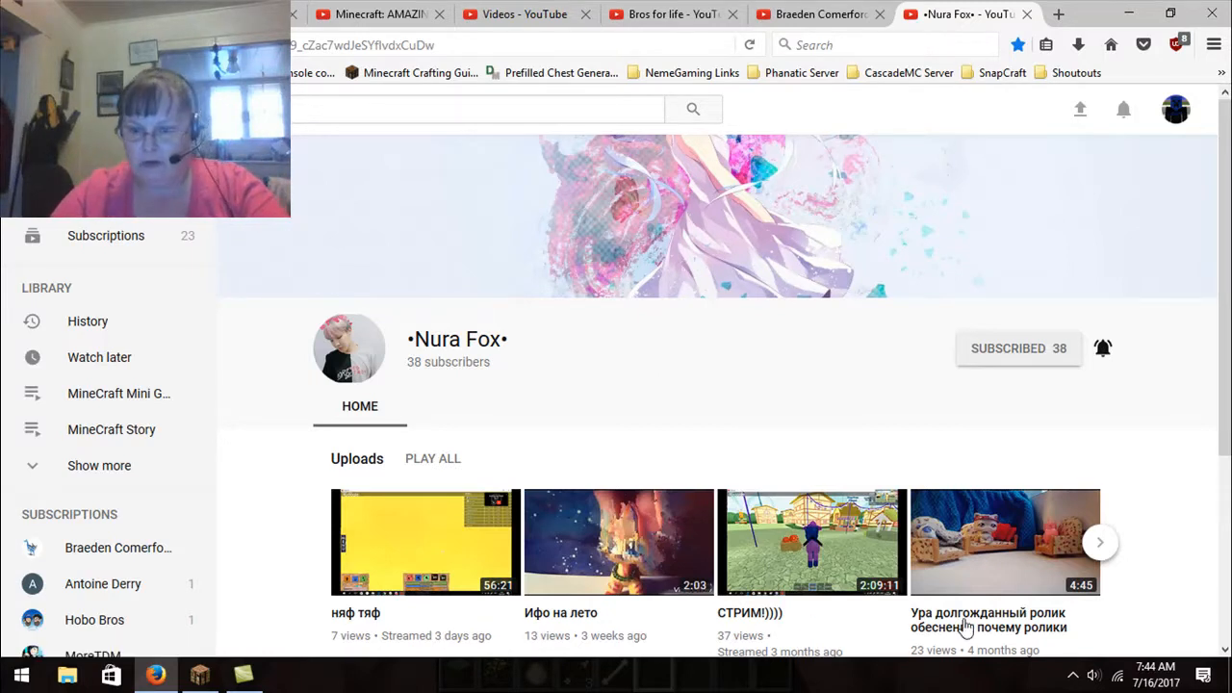
pyautogui.moveTo(987, 620)
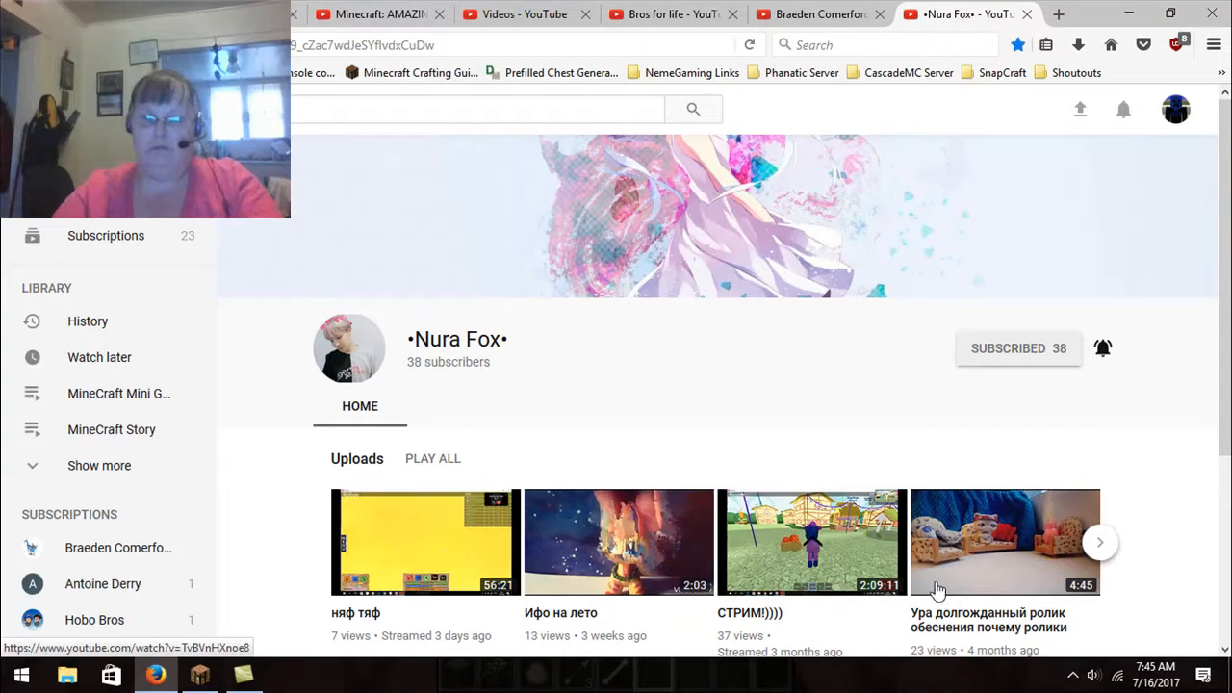
pyautogui.moveTo(562, 362)
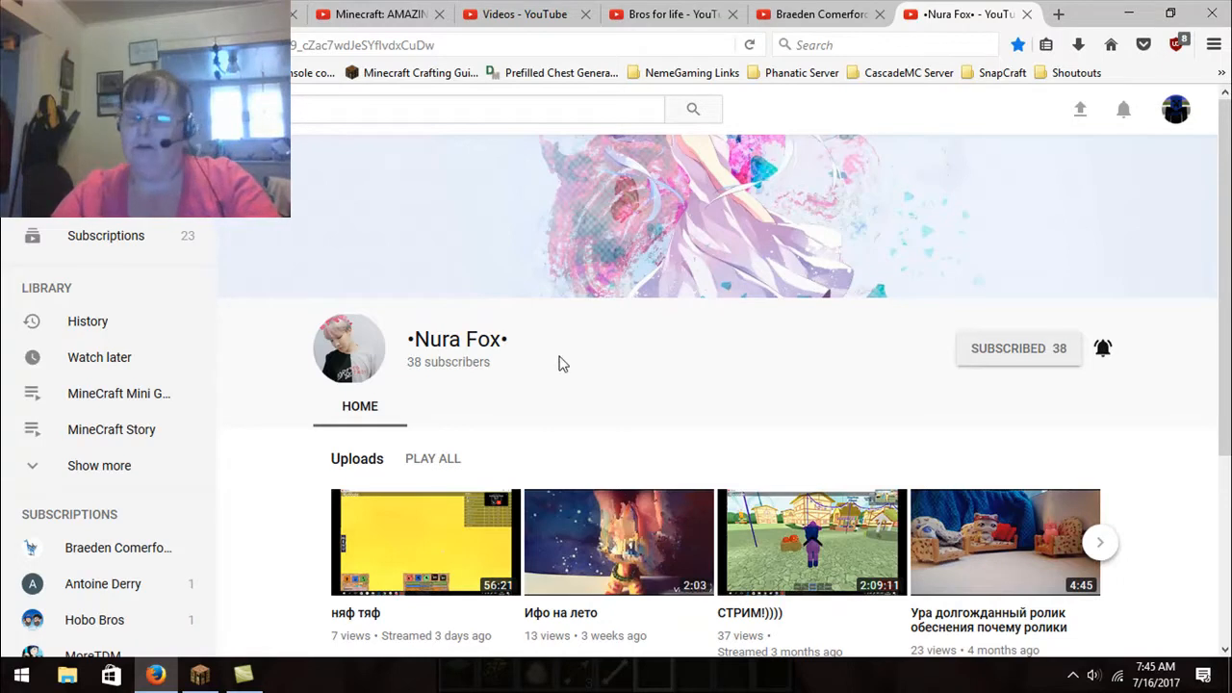
pyautogui.moveTo(647, 371)
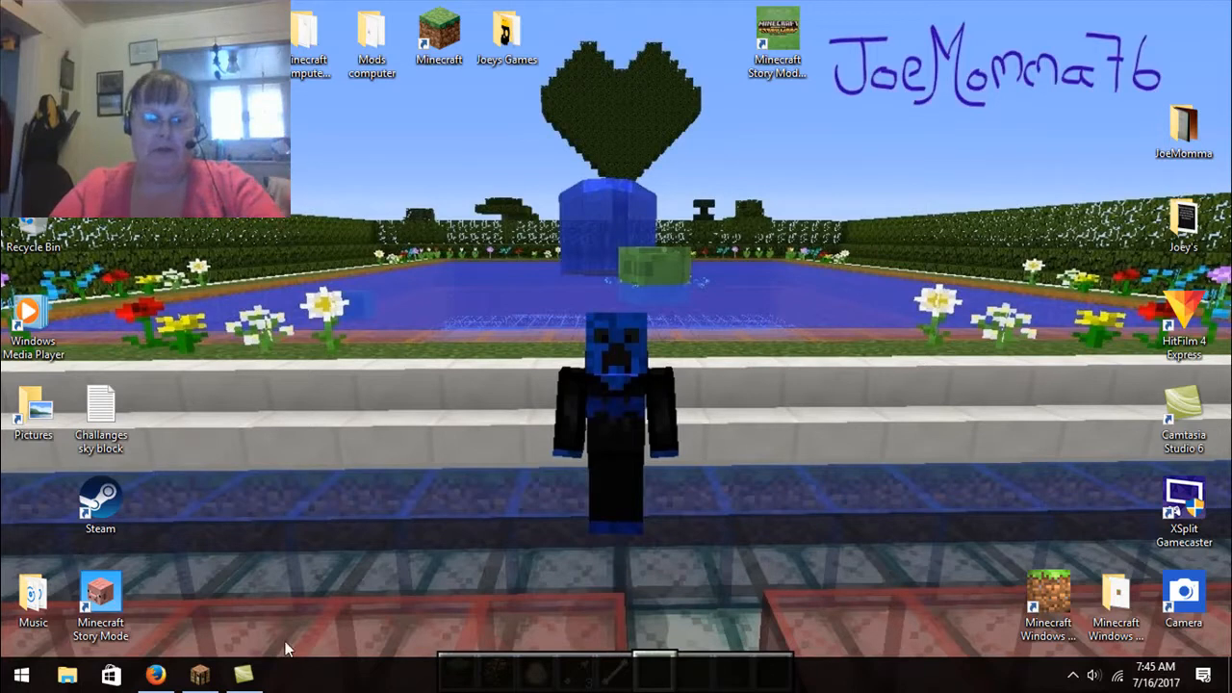
# Return to Minecraft, resume the game and bring up the player's inventory
pyautogui.press('Escape')
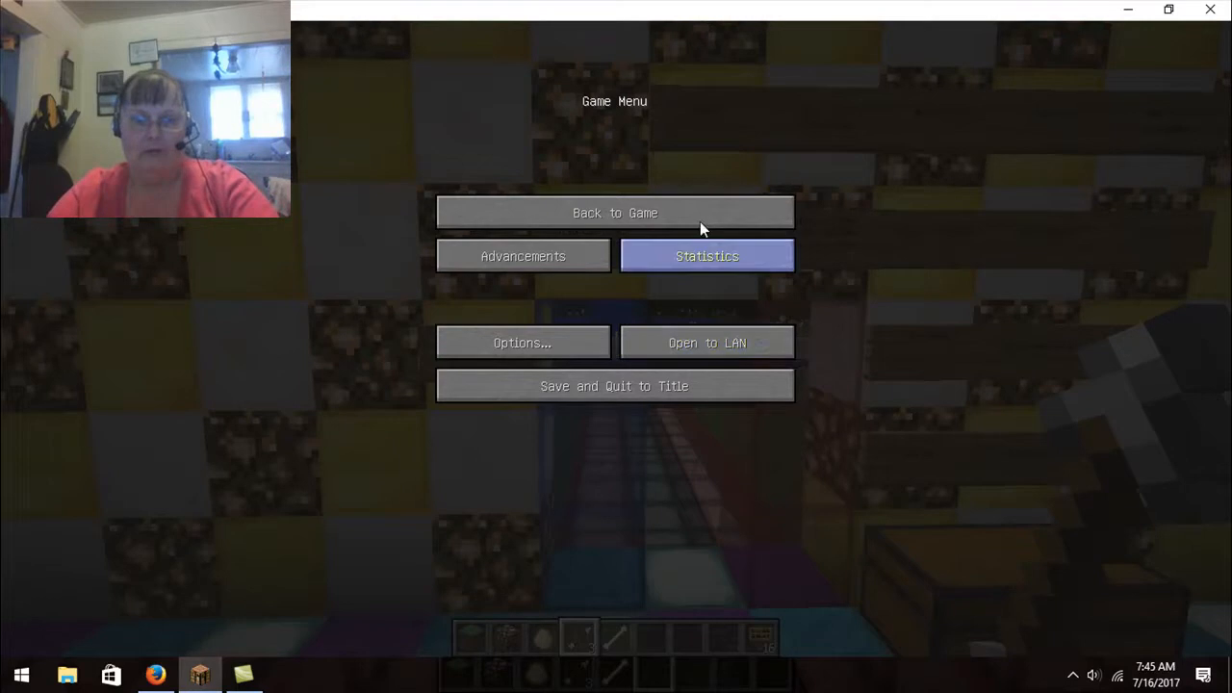
pyautogui.click(616, 212)
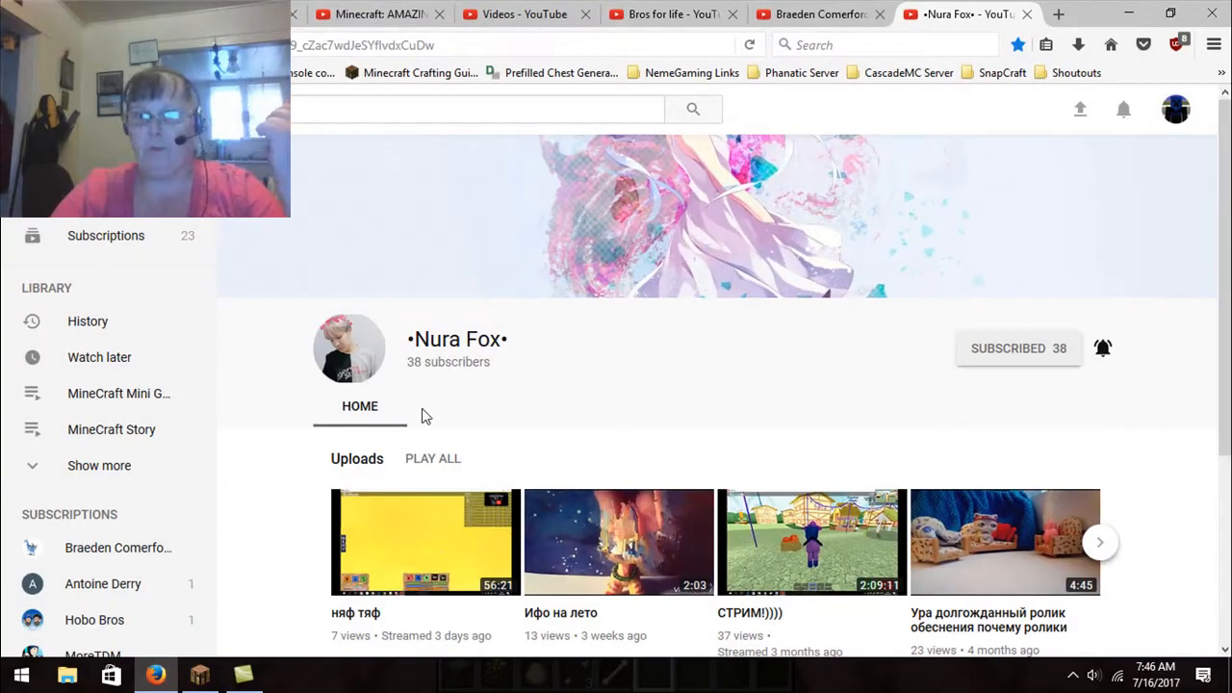
pyautogui.click(201, 674)
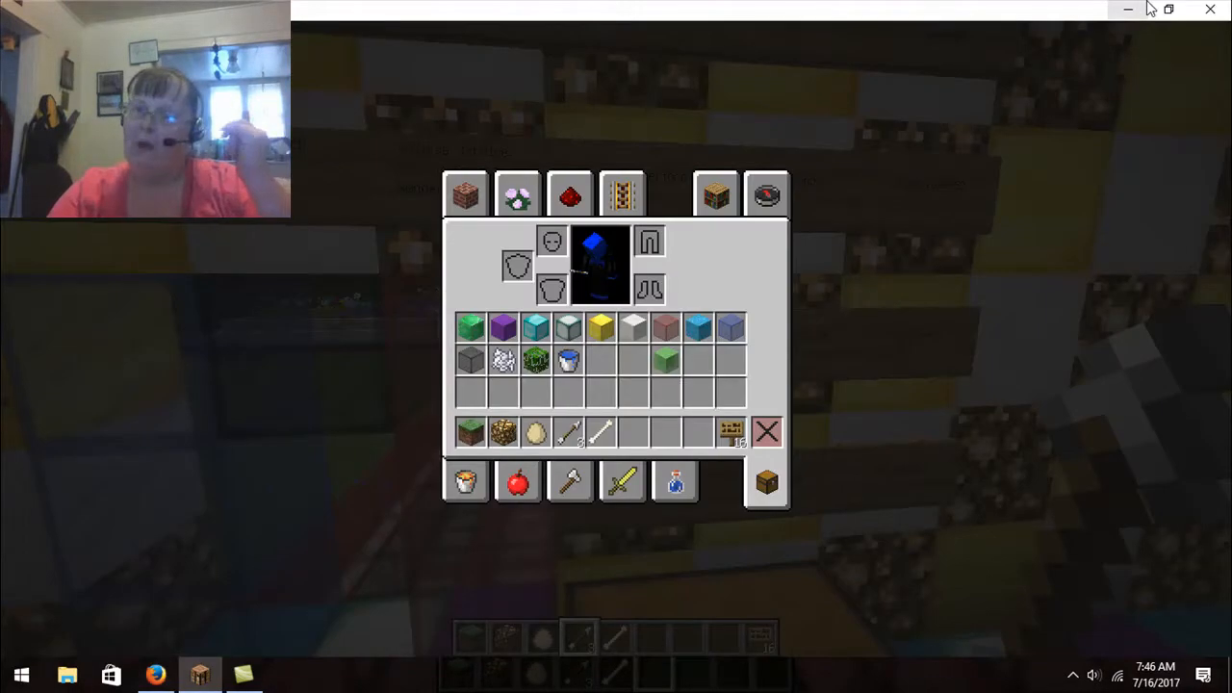